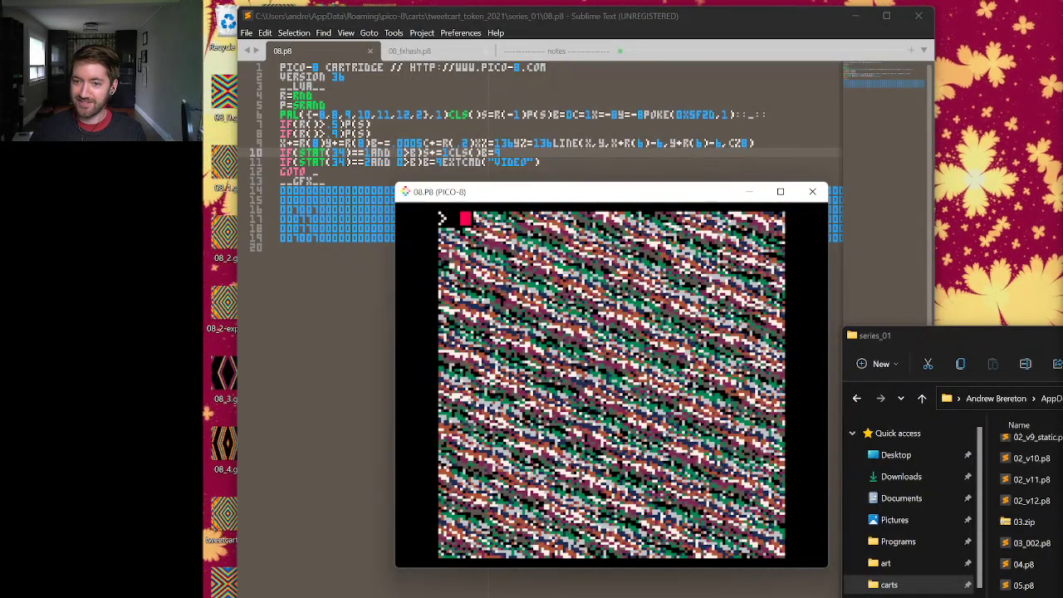
Close the running PICO-8 cartridge window, leaving the Sublime Text source file visible.
left_click(810, 192)
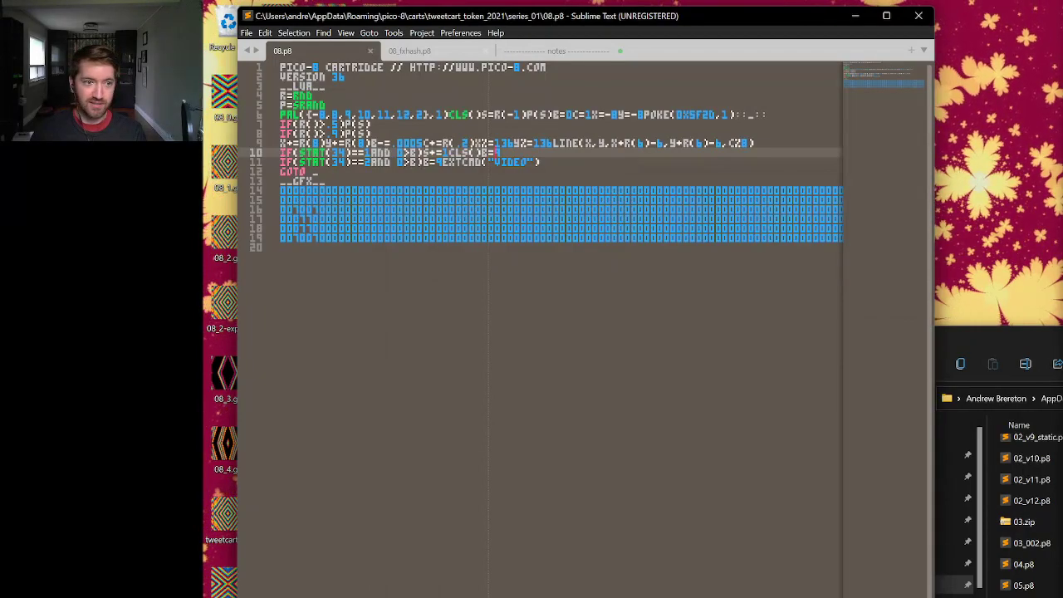
mouse_move(677, 498)
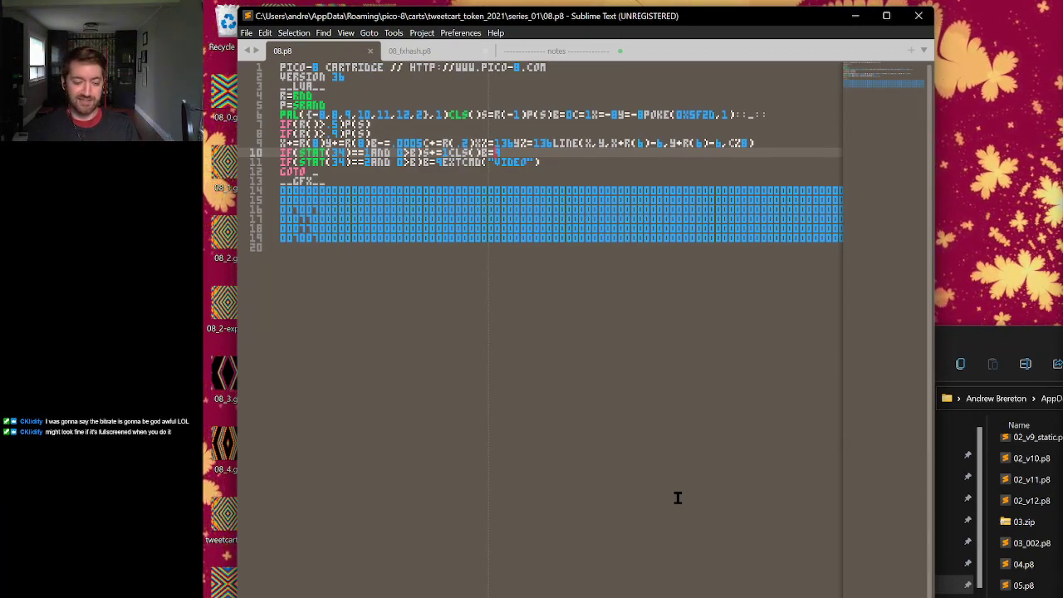
mouse_move(778, 439)
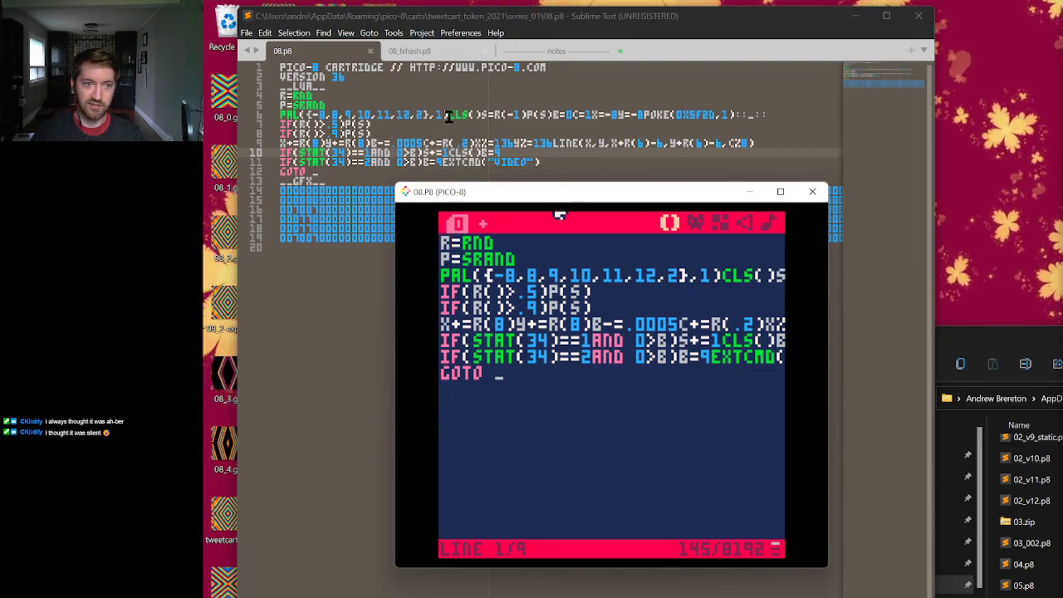
Split the crammed tweetcart line so the next statement starts on its own line.
left_click(810, 191)
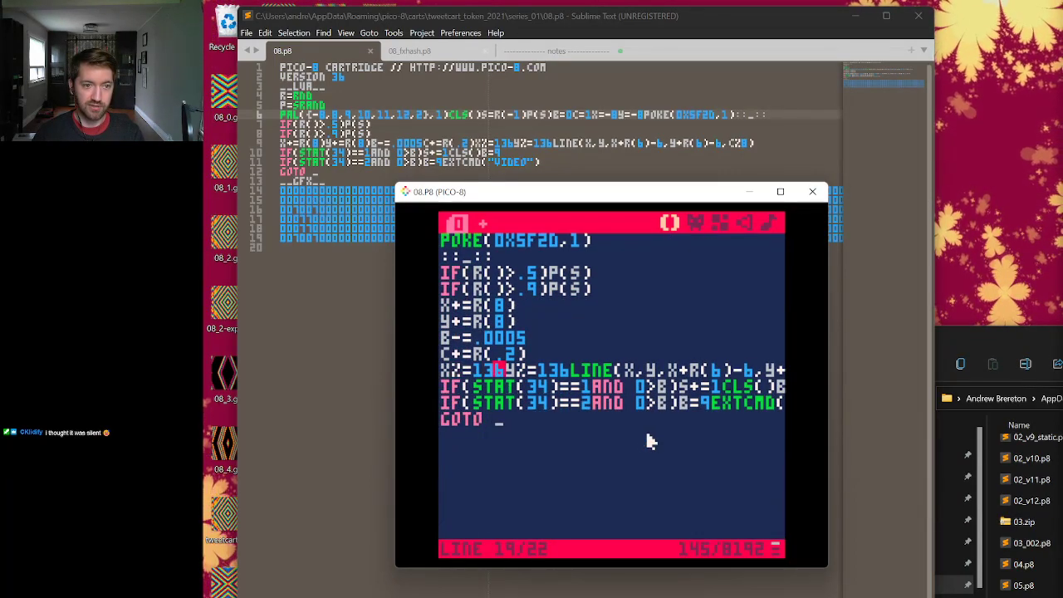
key("enter")
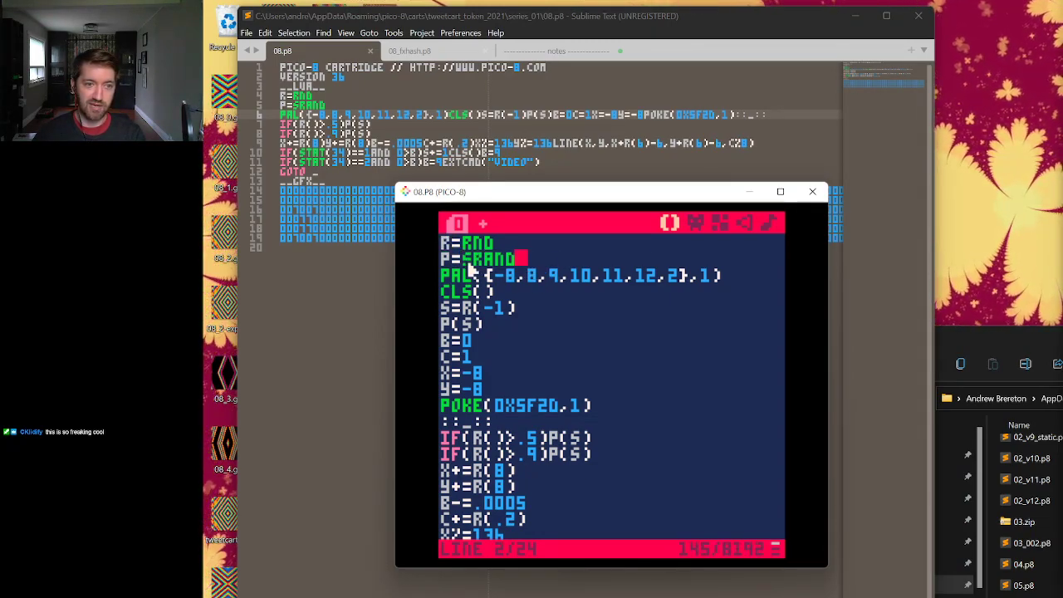
Select SRAND on line 2, enter RND() and run the unpacked cart's scattered pattern.
double_click(489, 259)
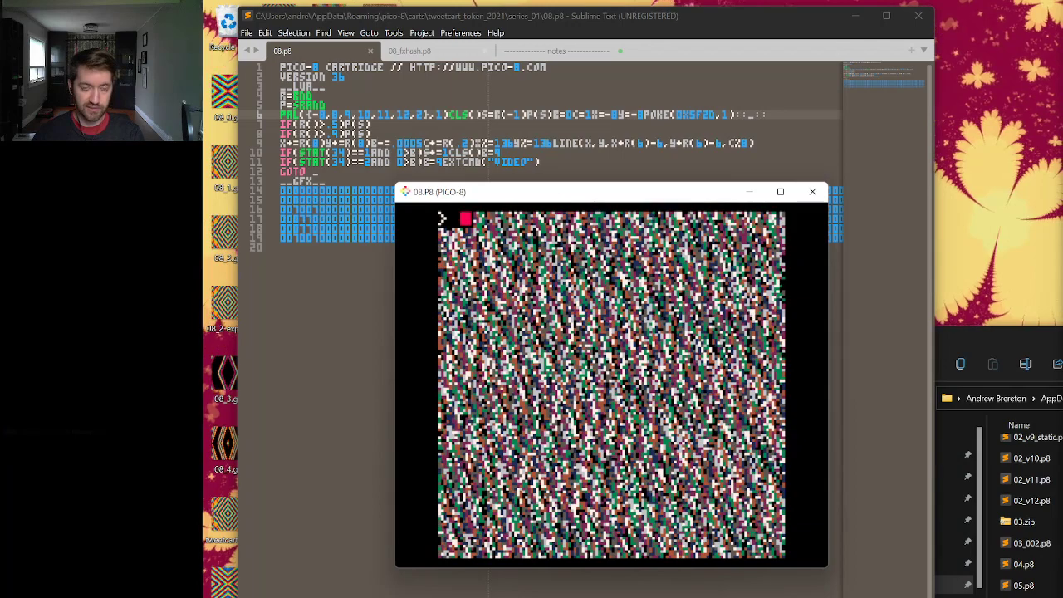
type("RND()")
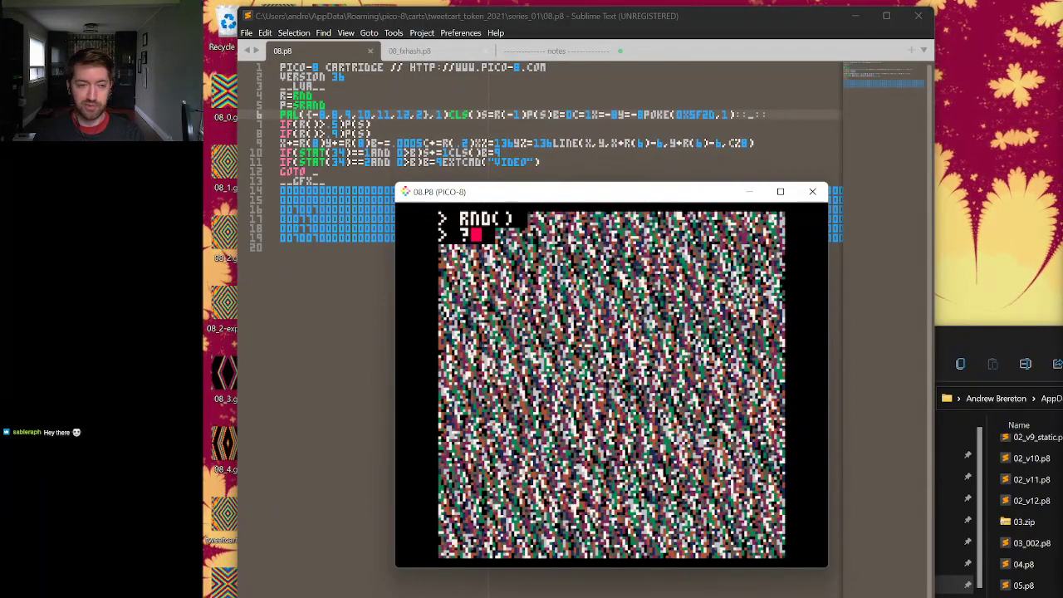
Print ?RND() values before and after SRAND(1) at the console to compare seeded output.
type("?RND()")
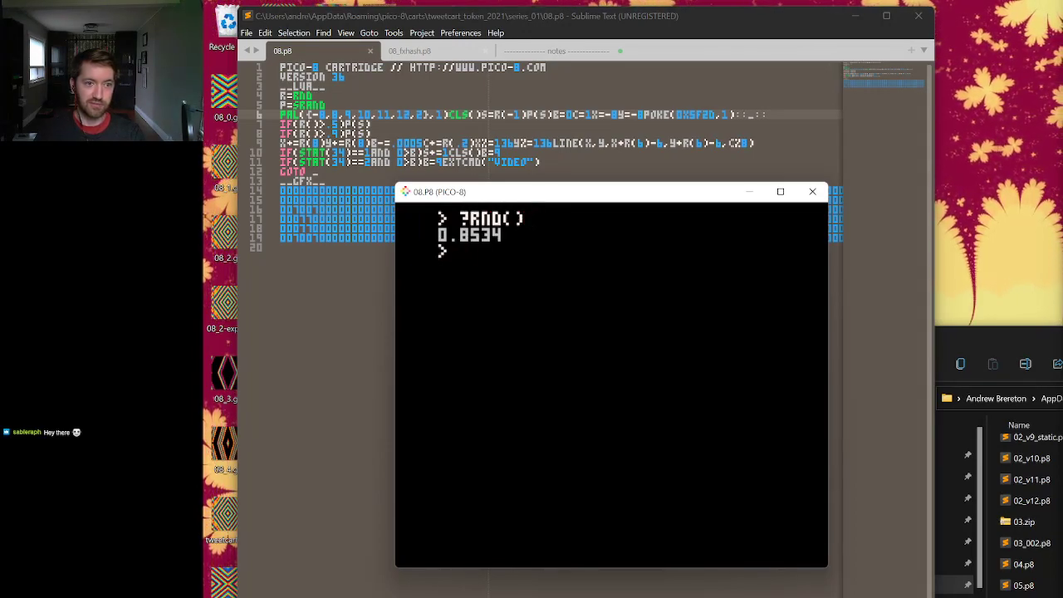
type("?RND()")
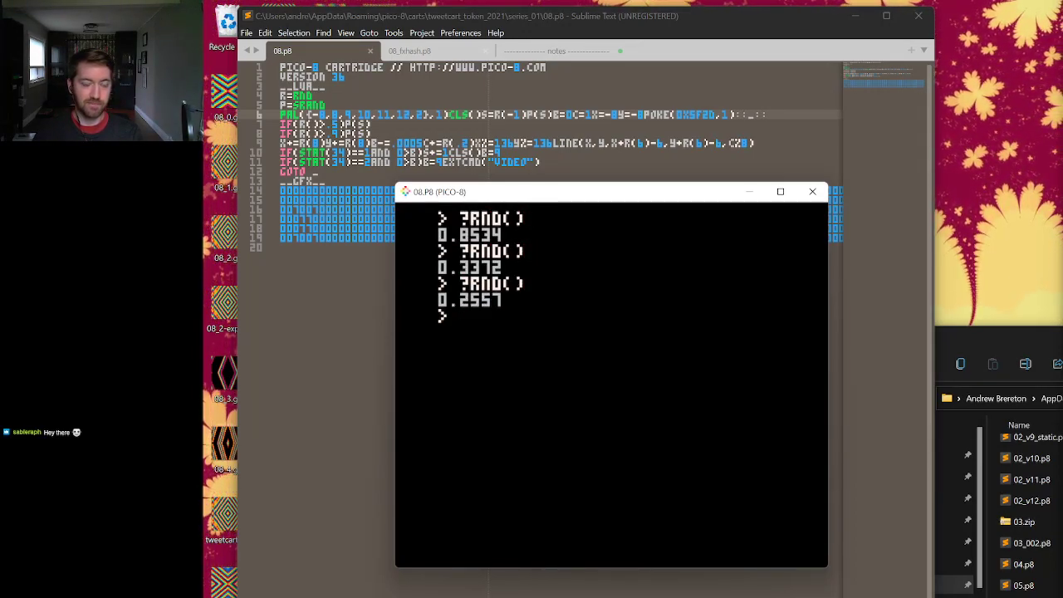
type("SRAND(1)")
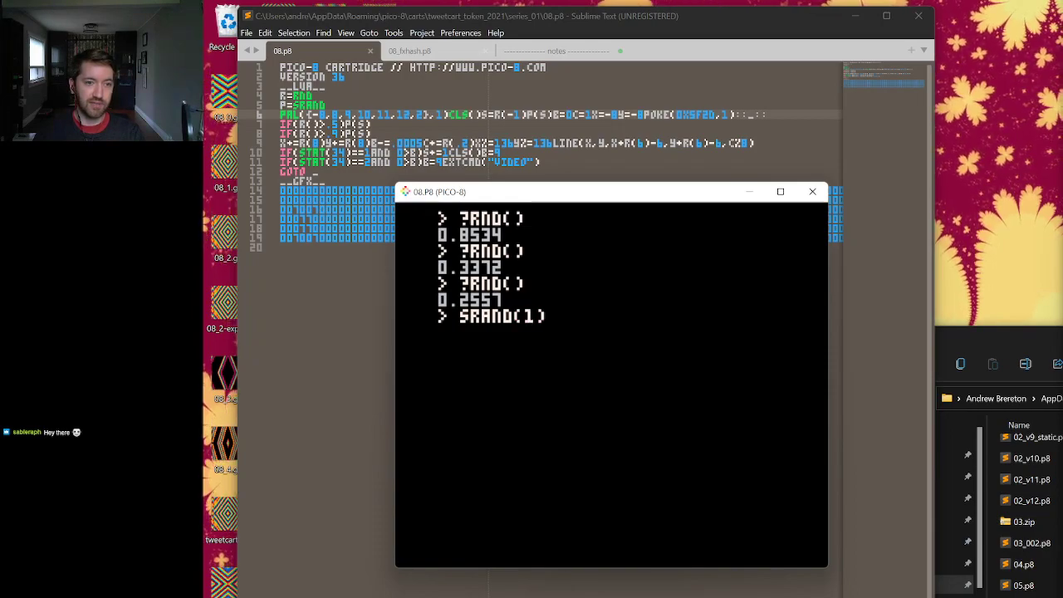
type("?RND()")
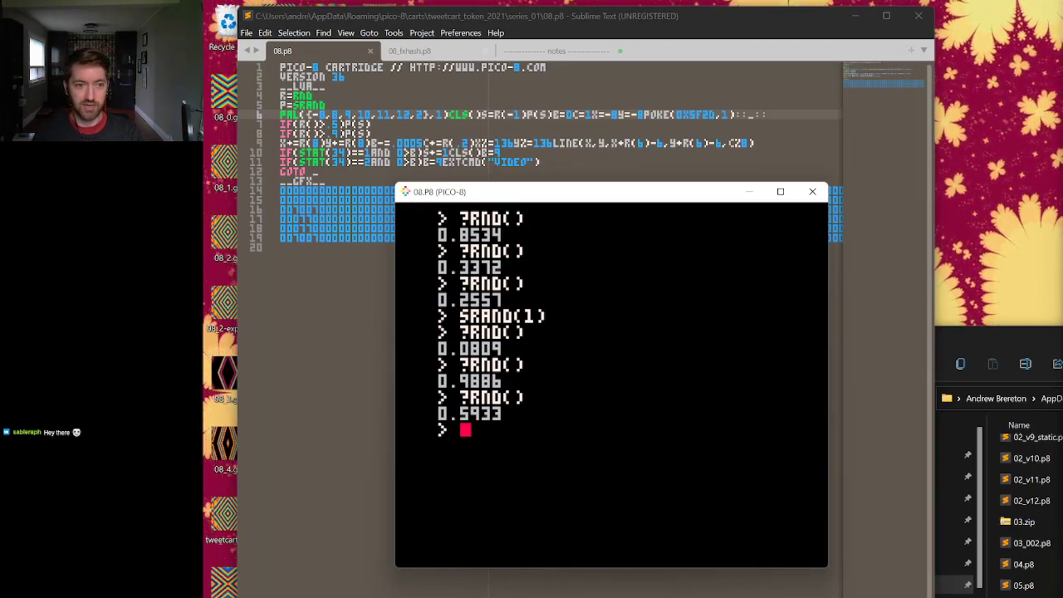
type("SRAND(1)")
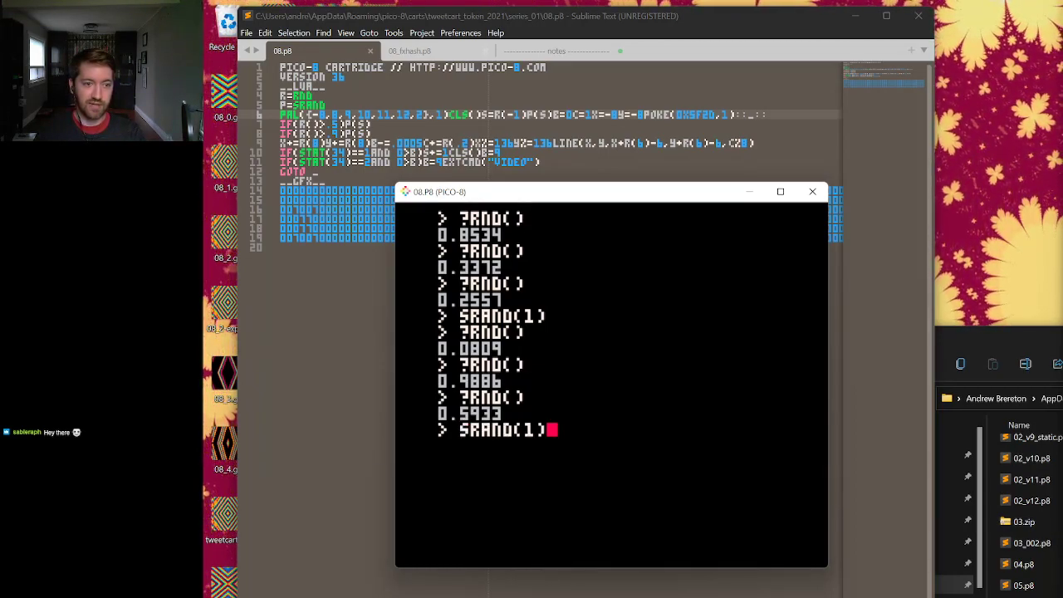
type("RND")
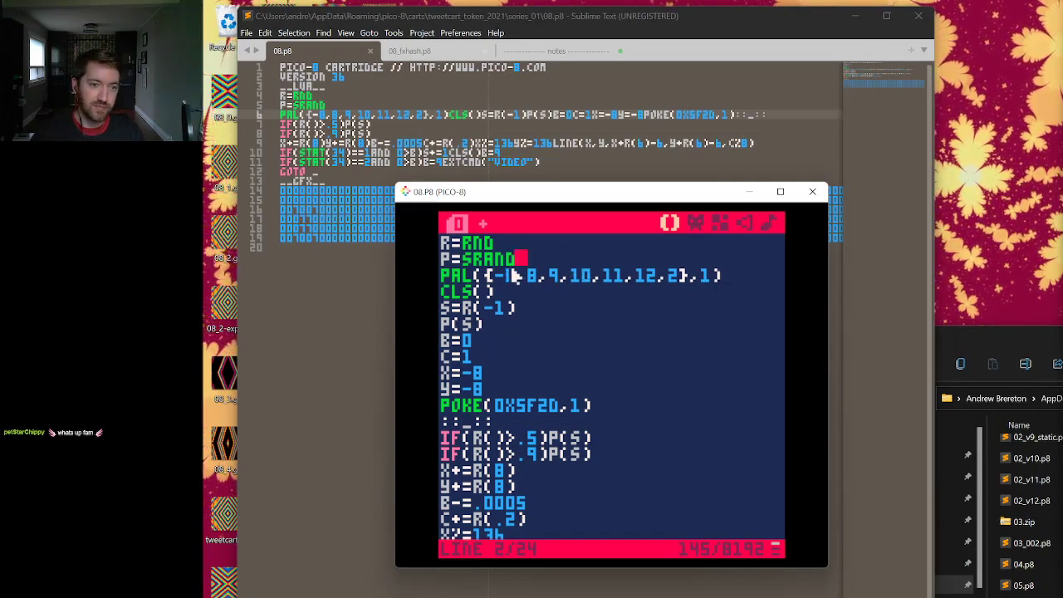
Review the pal({-1,0,9,10,11,12,2},1) palette line and rerun the cart's diagonal streaks.
double_click(488, 259)
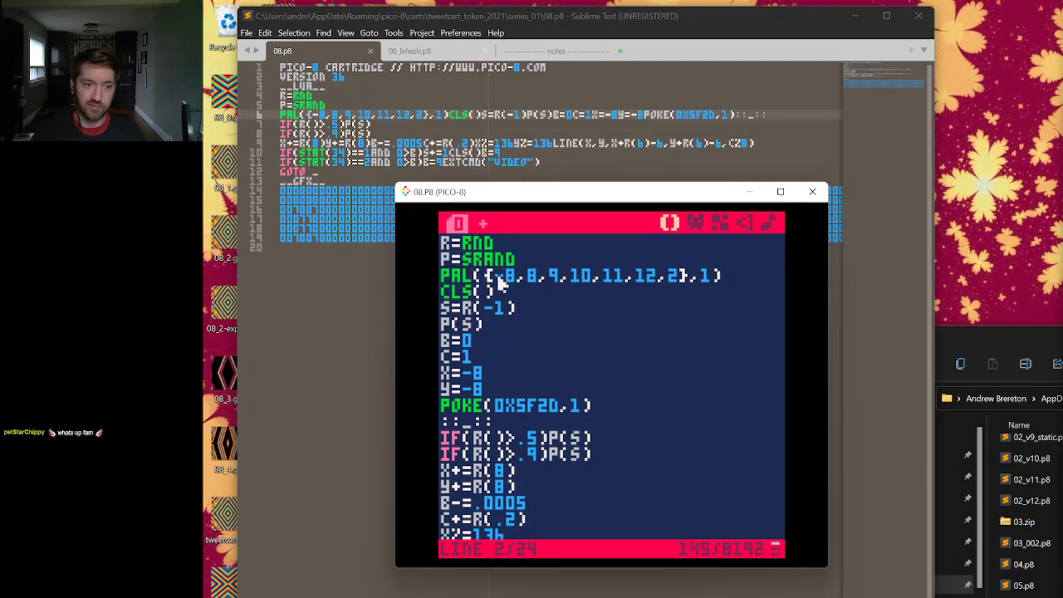
triple_click(581, 276)
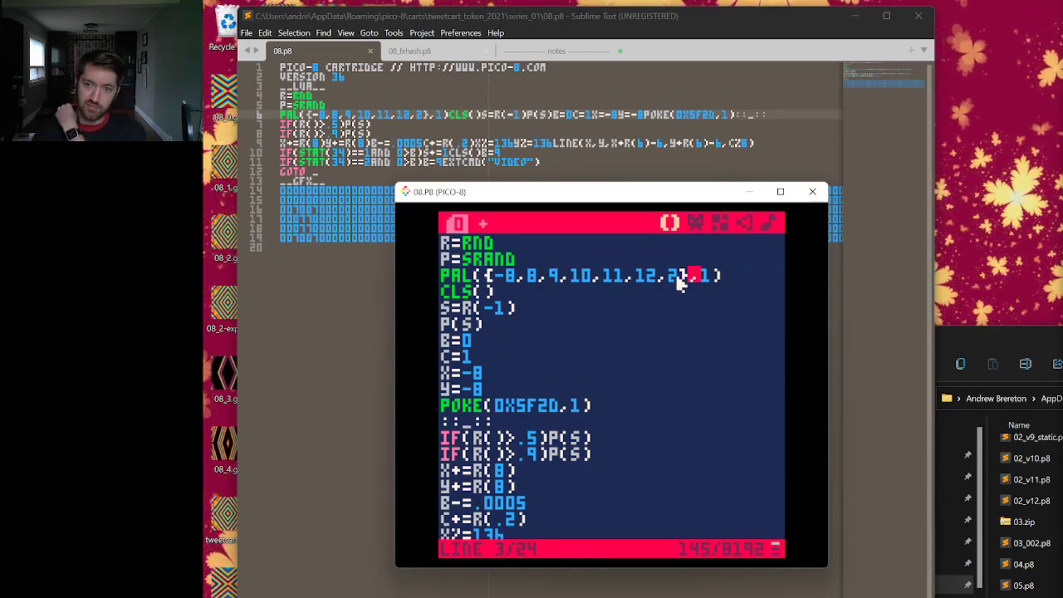
mouse_move(681, 314)
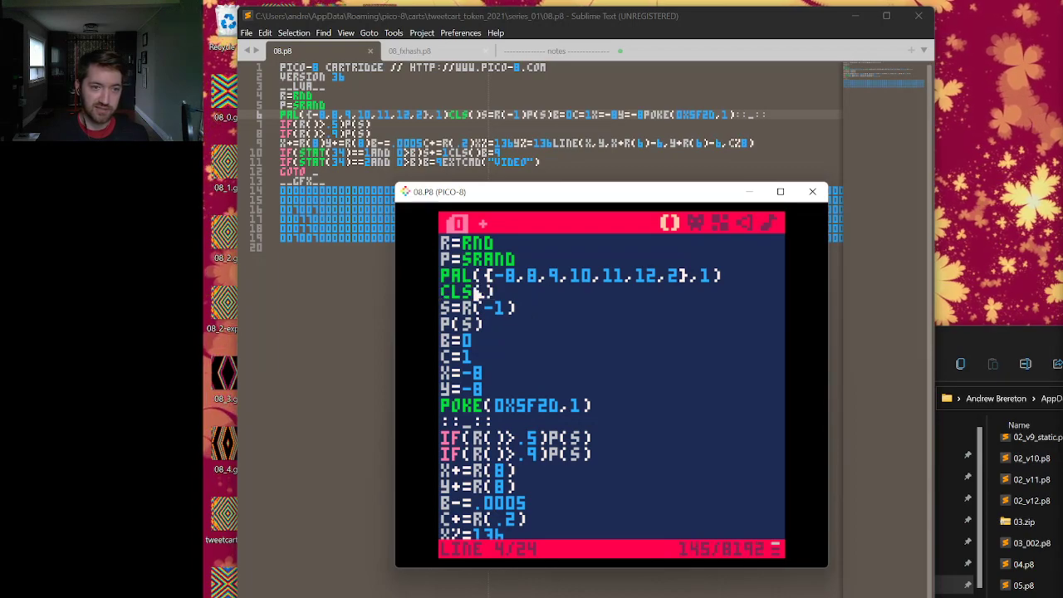
double_click(461, 289)
type("SAVE")
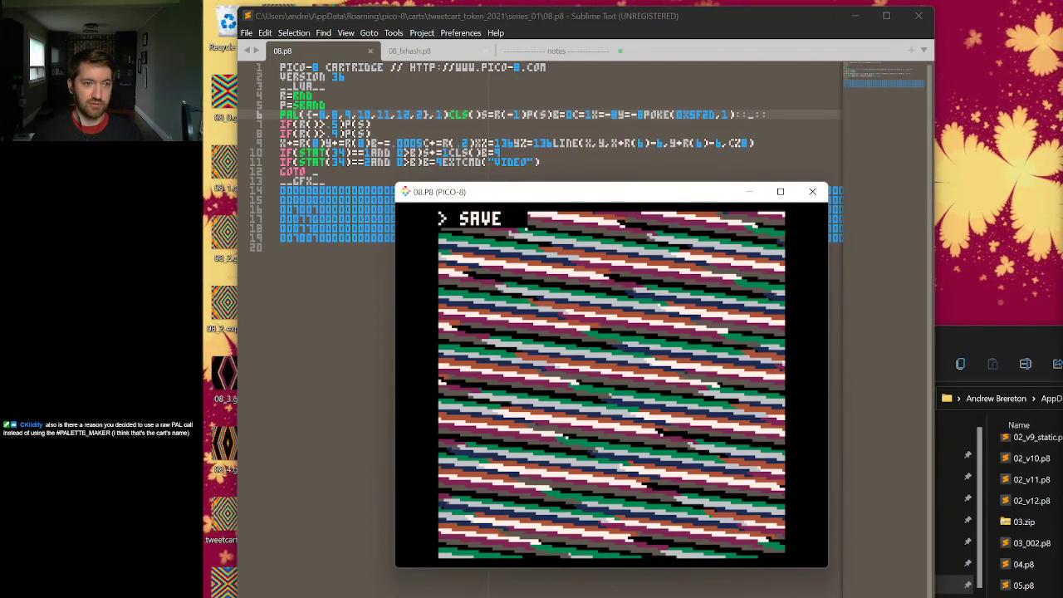
Save the cart as DEMO.P8, then load the palette maker cartridge.
type("DEMO.P")
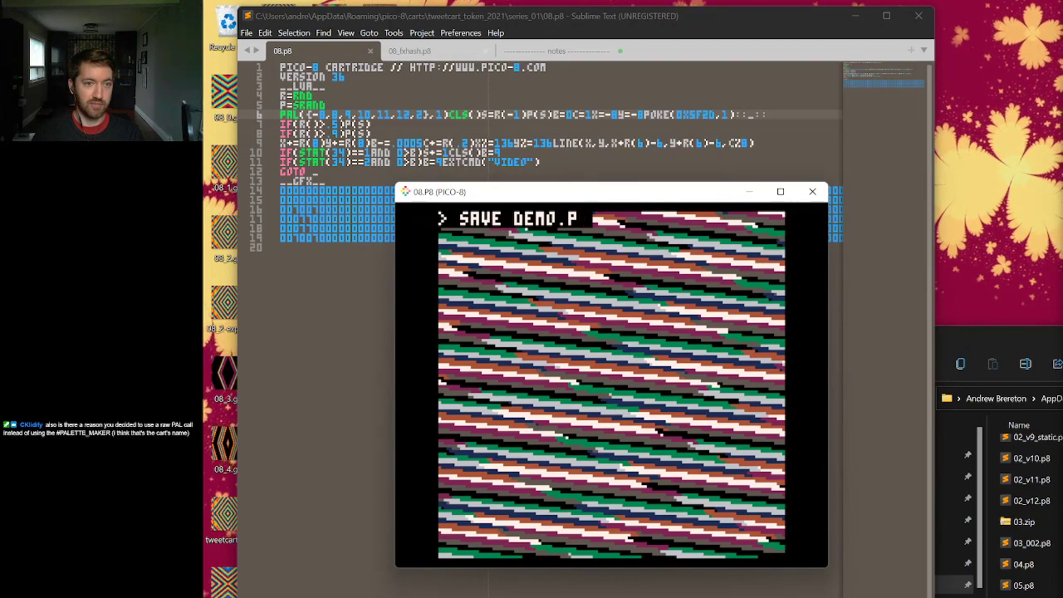
key("enter")
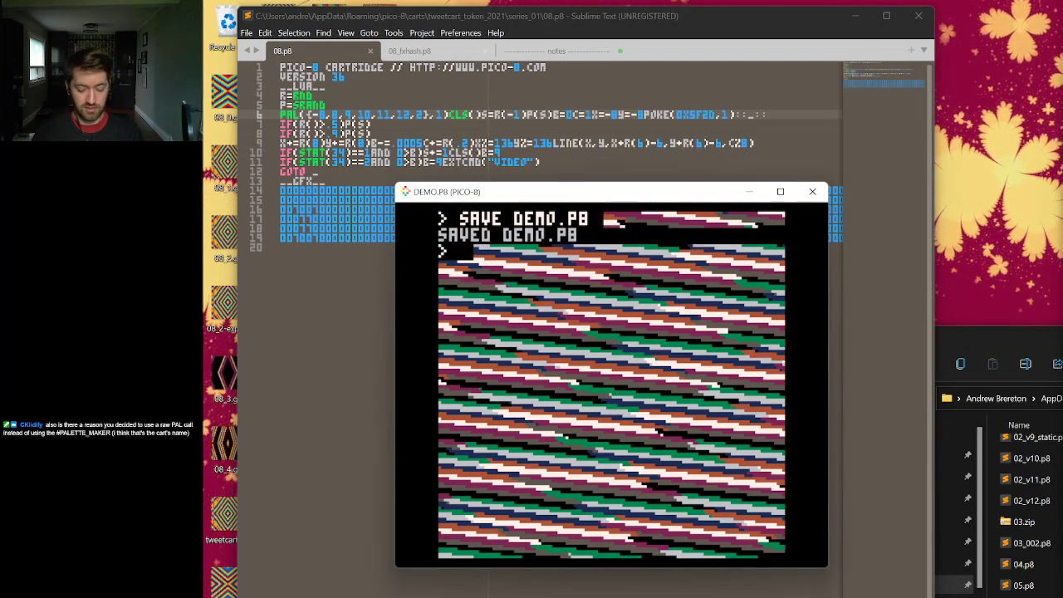
type("load apa")
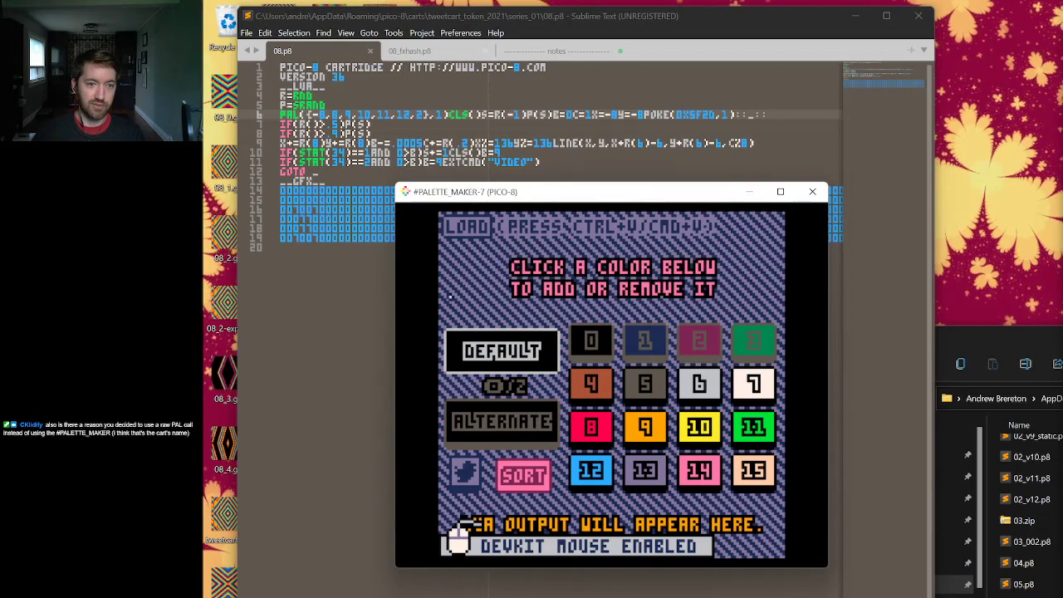
Switch the palette maker to the alternate colour set before returning to DEMO.P8's code.
left_click(501, 422)
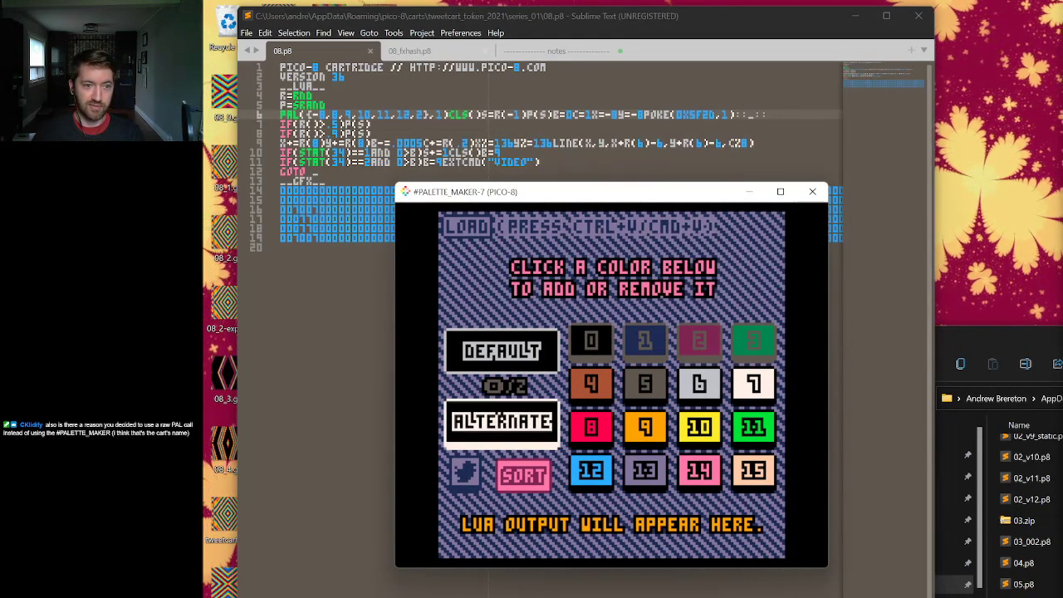
left_click(591, 384)
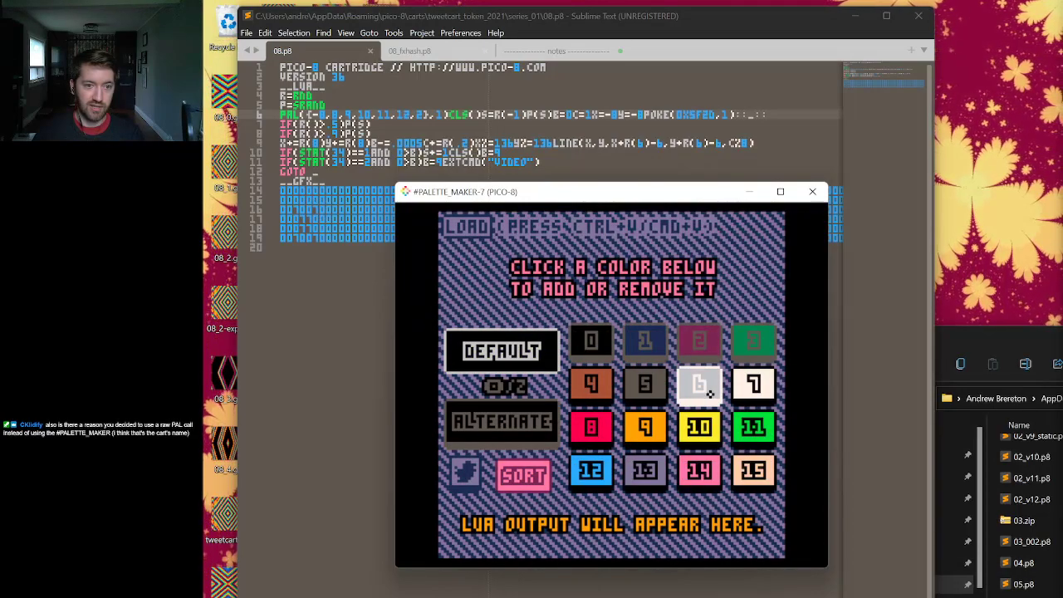
left_click(644, 426)
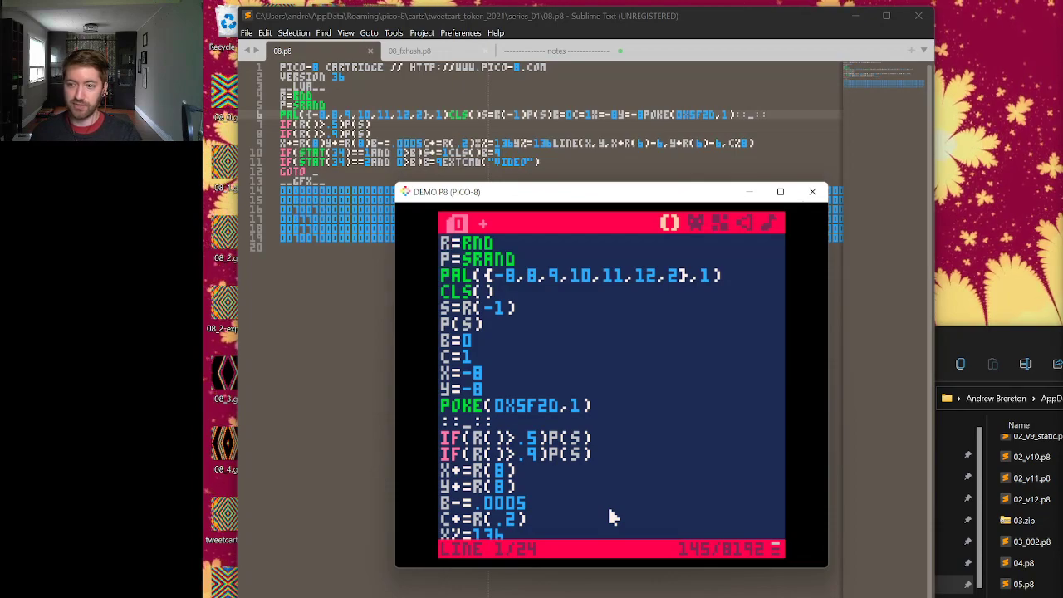
mouse_move(594, 462)
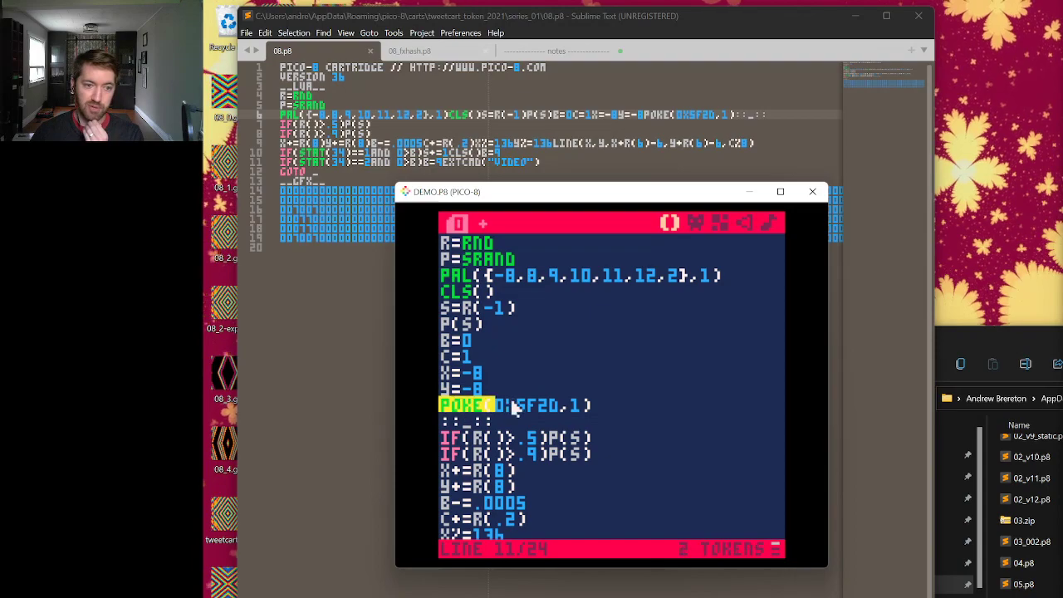
double_click(528, 405)
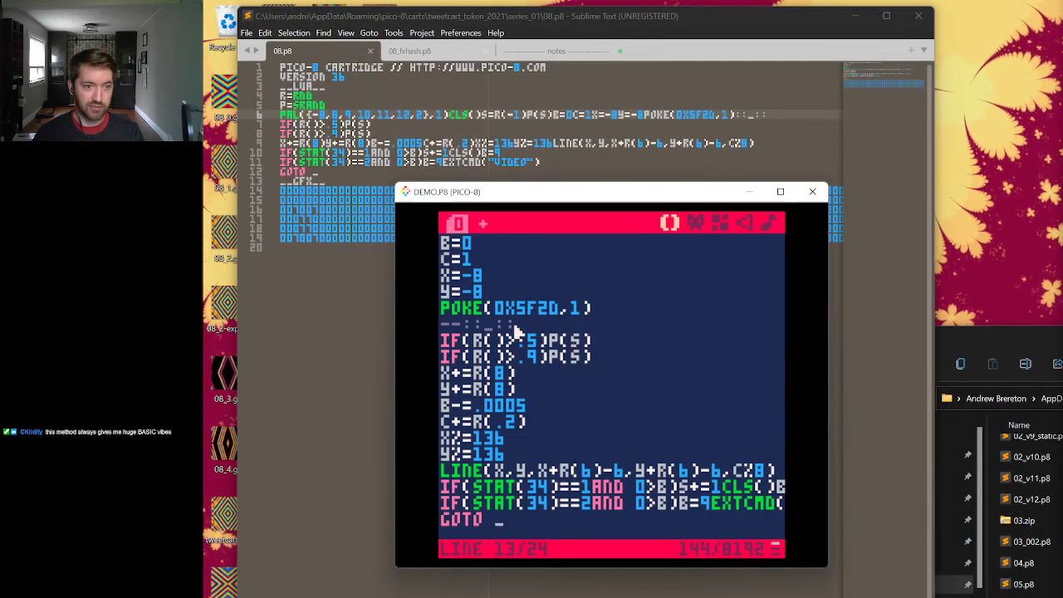
Add a FUNCTION _D line below the label and run the demo's diagonal streak.
key("enter")
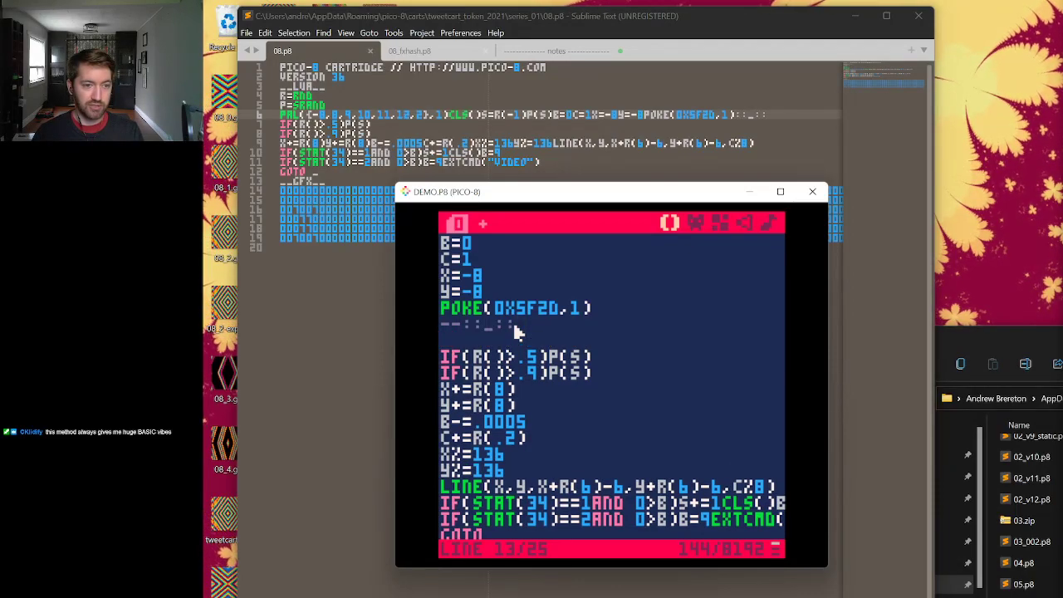
type("FUNCTION _D")
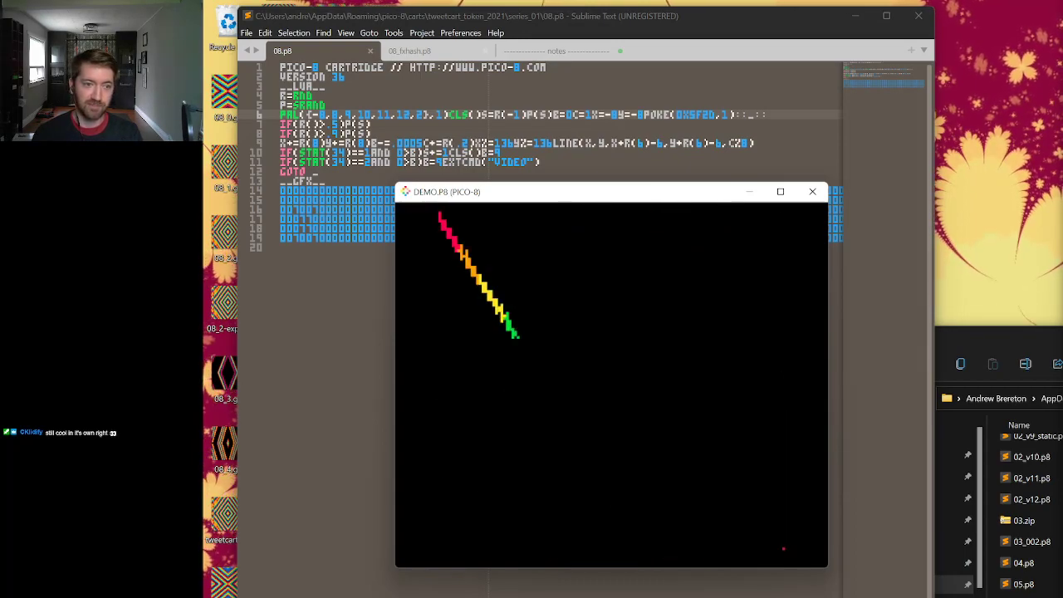
Let the demo run until broad diagonal coloured bands fill the screen.
key("escape")
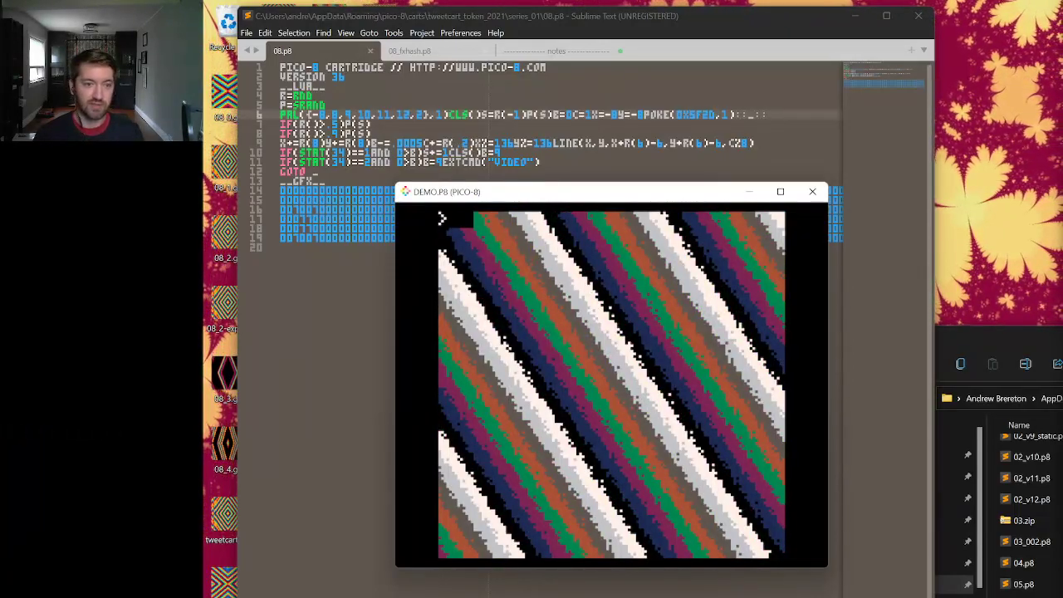
key("escape")
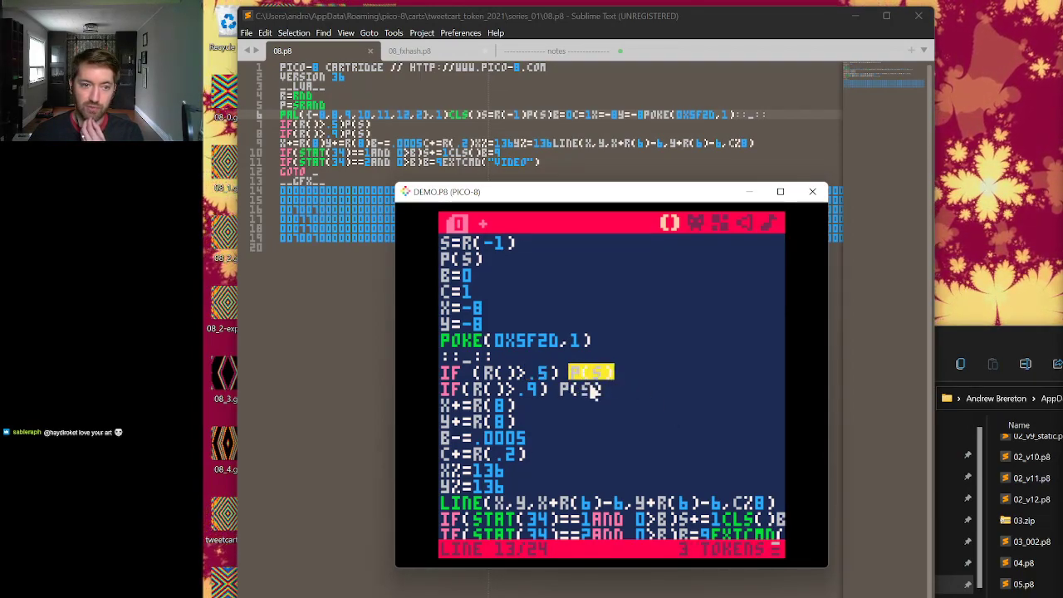
mouse_move(623, 381)
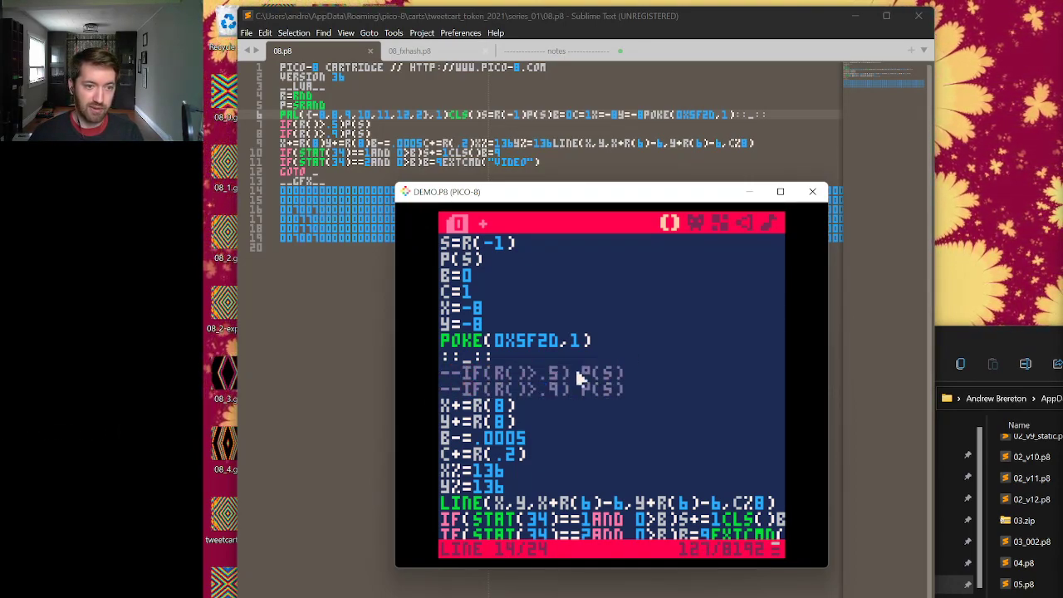
Scroll down to the two IF(R()>…) P(S) lines and the loop's GOTO.
scroll("down", 3)
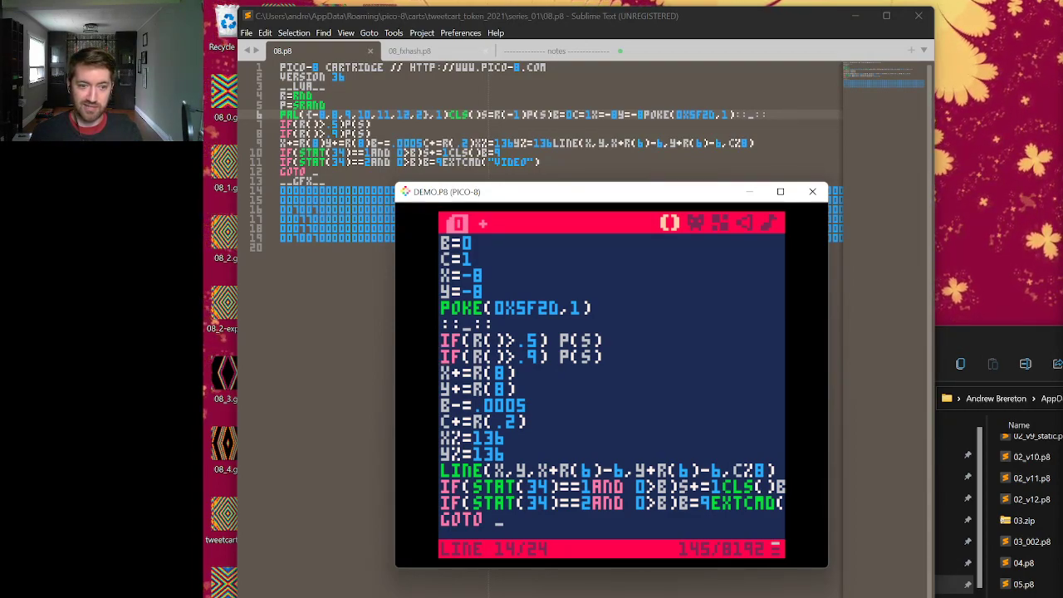
mouse_move(588, 401)
type("P(")
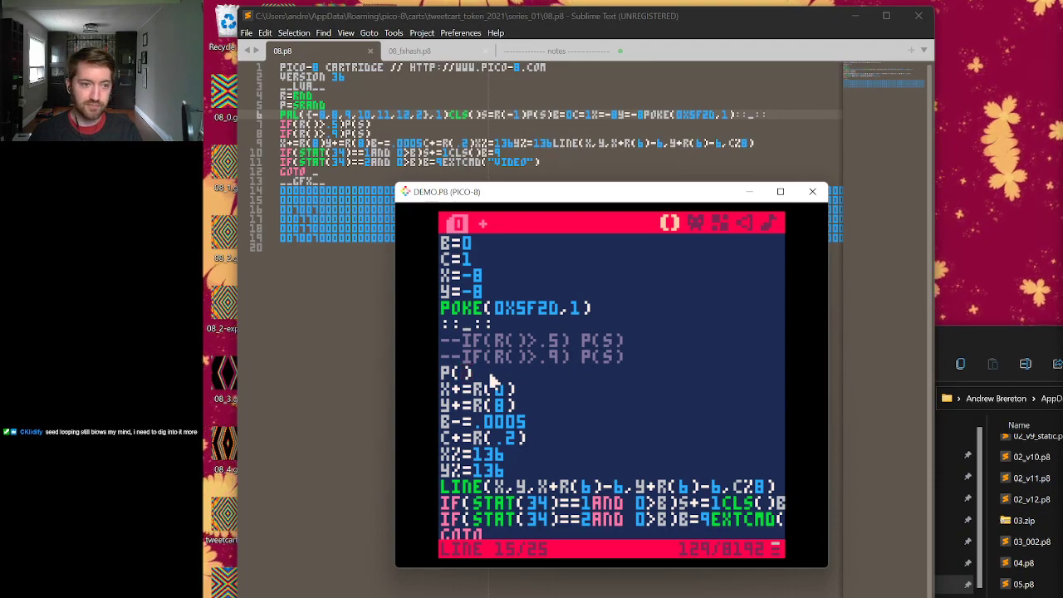
type("S")
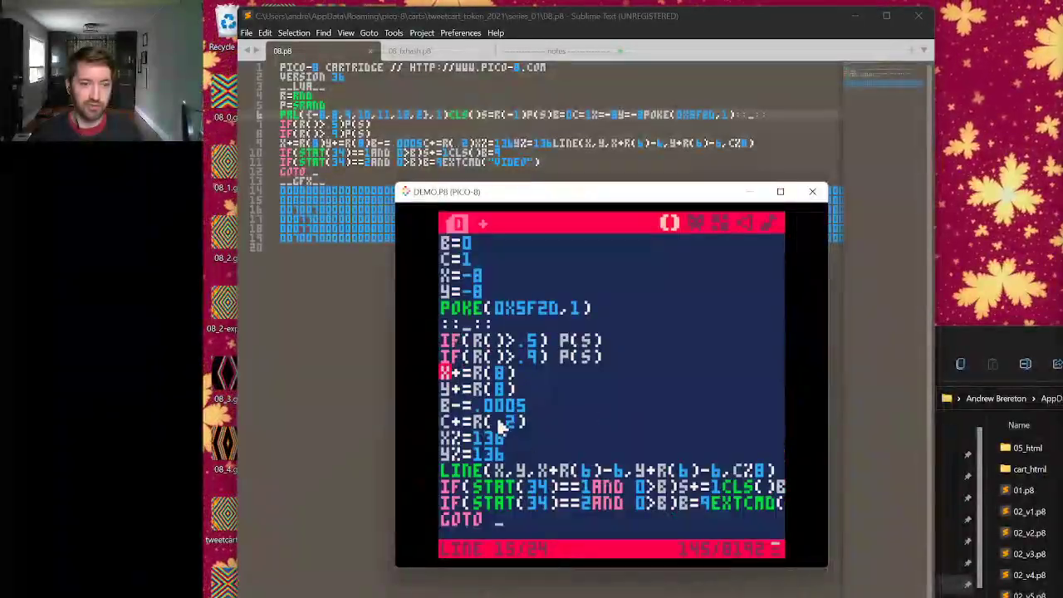
Select the colour numbers inside pal() to read their token count in the status bar.
double_click(481, 372)
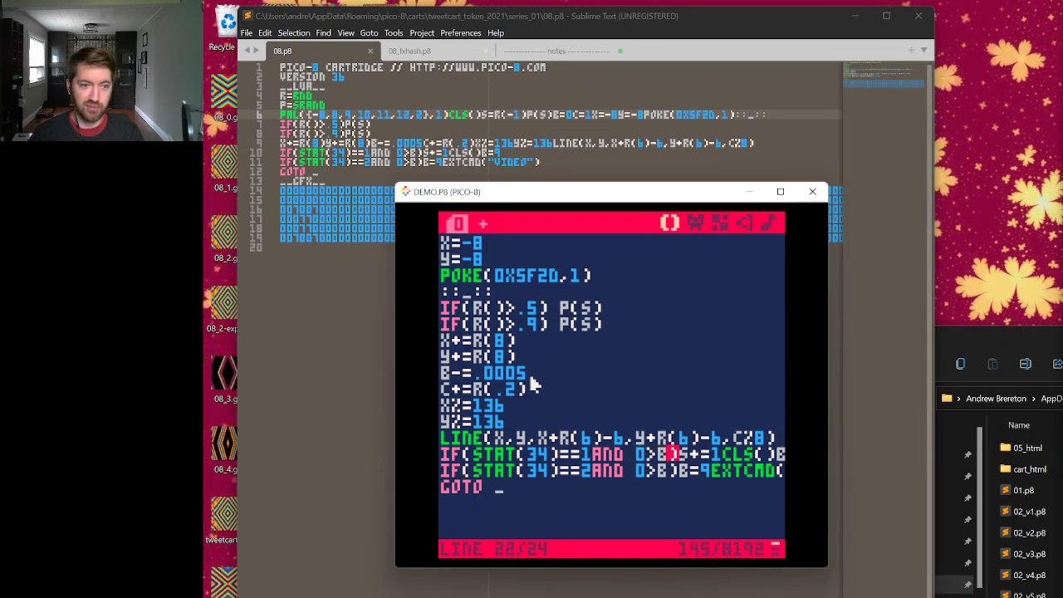
mouse_move(563, 389)
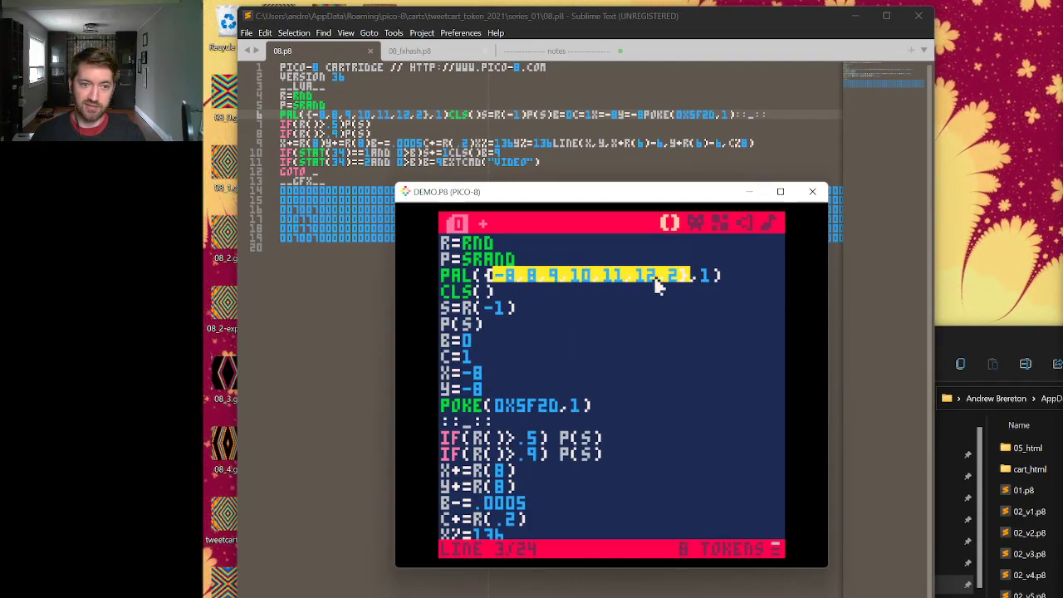
Run DEMO.P8 so its multicoloured diagonal streak pattern fills the screen.
scroll("down", 3)
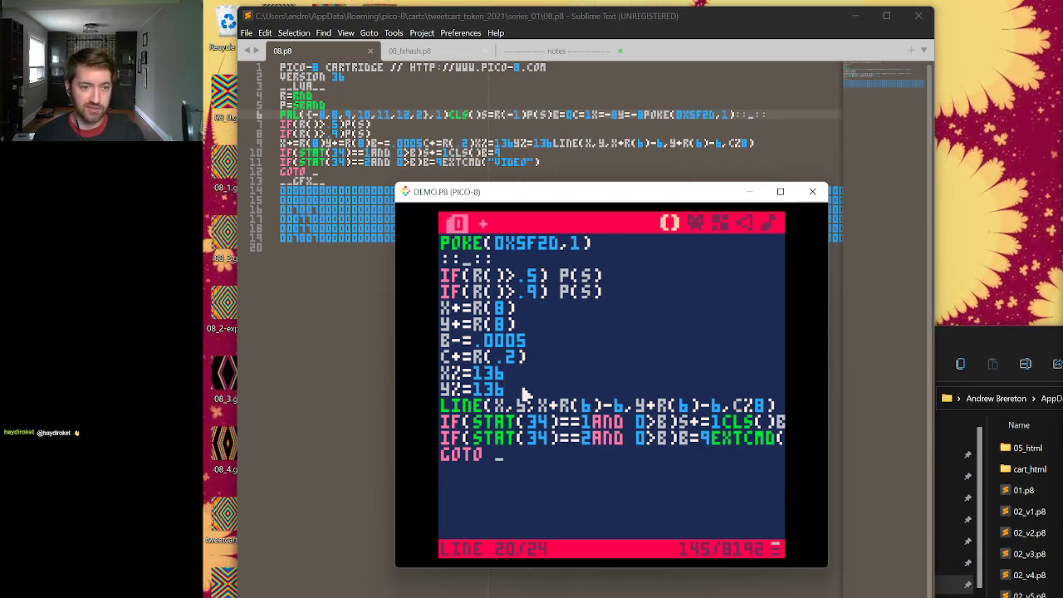
key("enter")
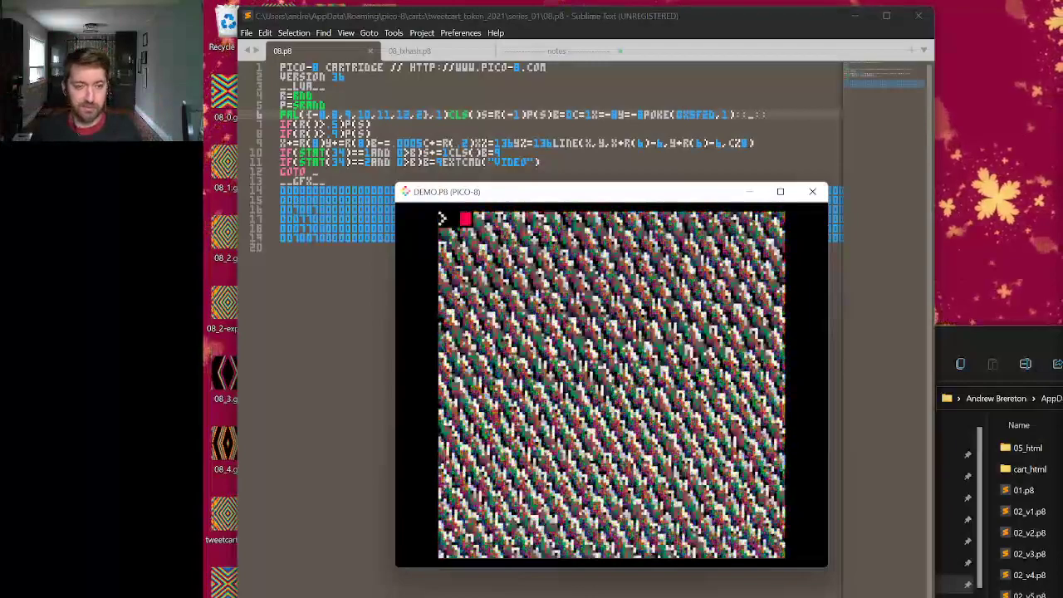
Stop the running cart and return to the tweetcart code.
key("escape")
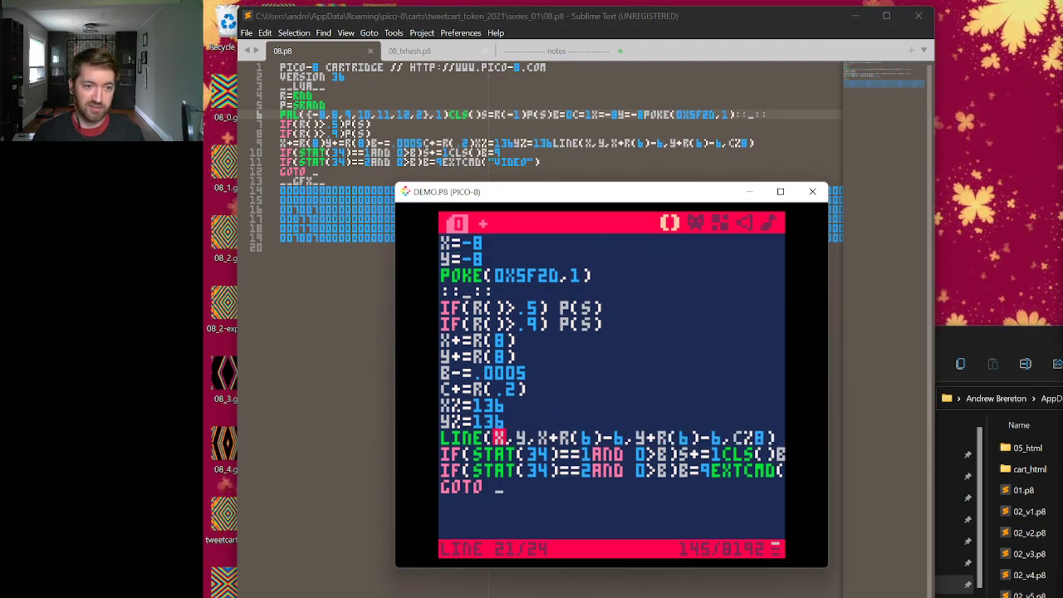
Break the line() call so each coordinate argument group sits on its own line.
key("enter")
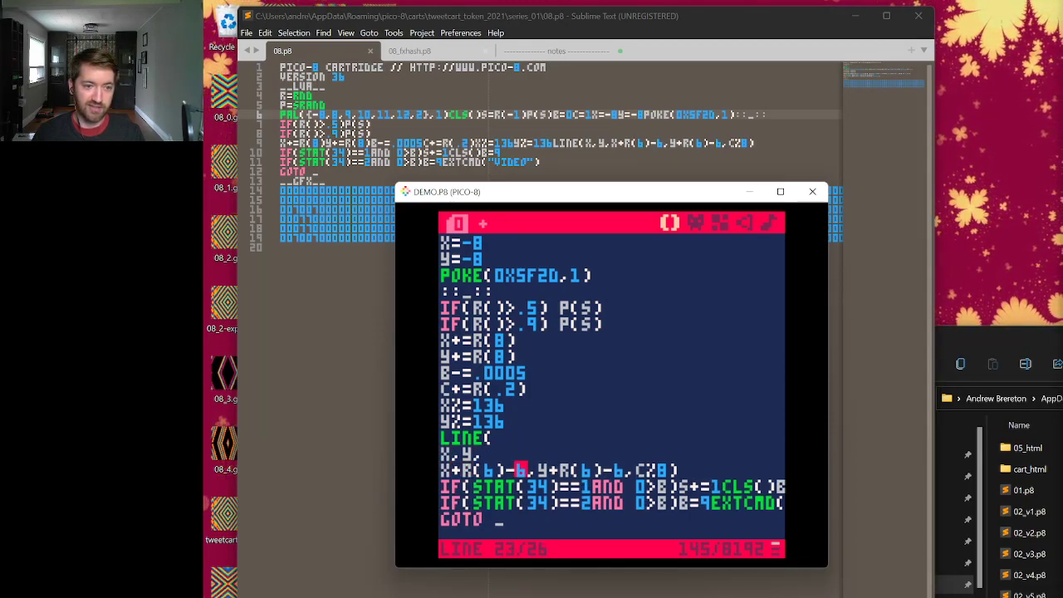
key("enter")
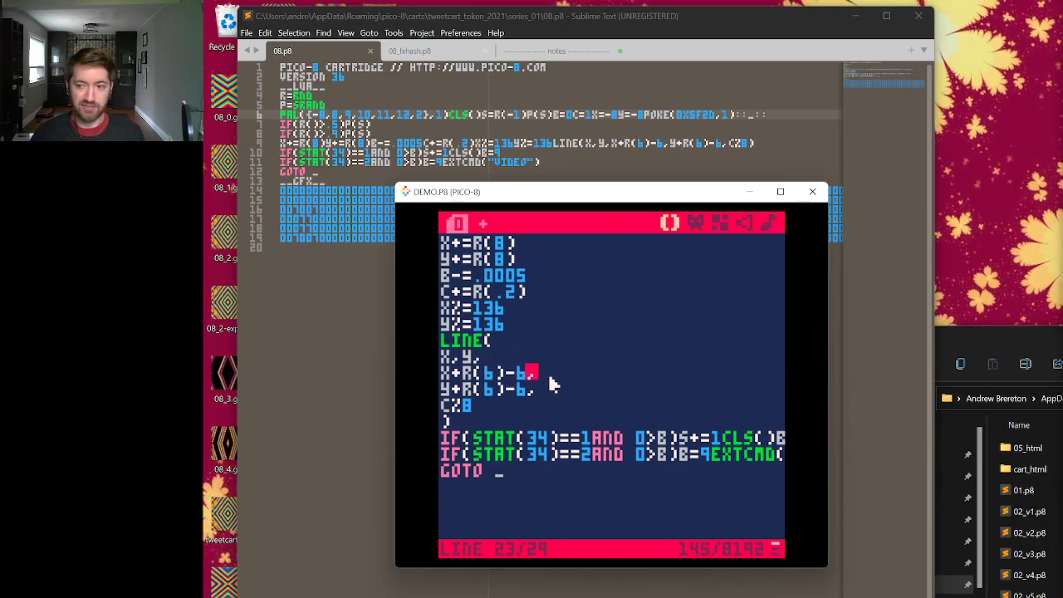
mouse_move(562, 380)
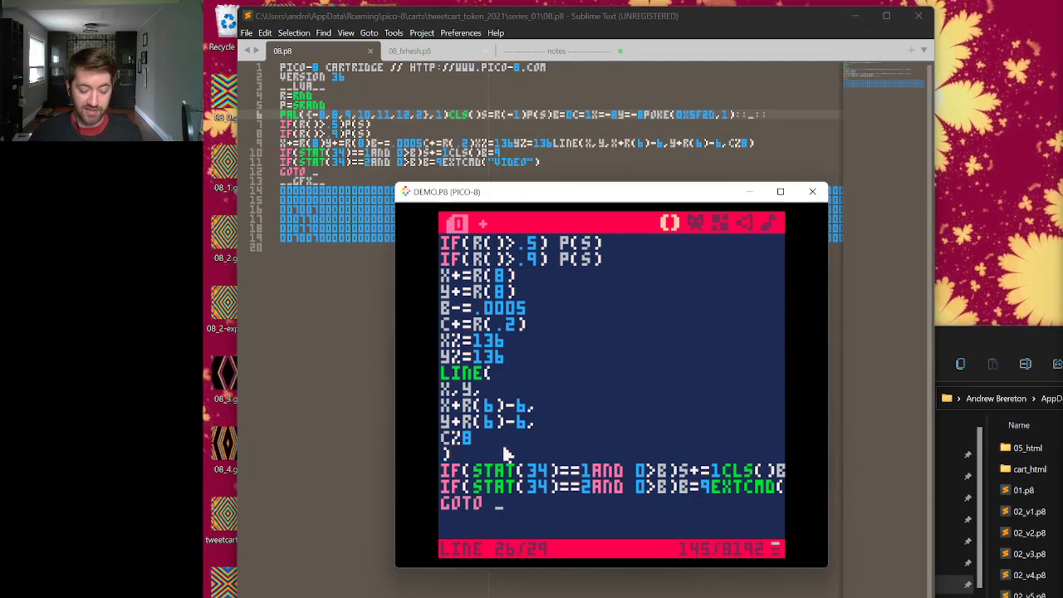
mouse_move(518, 448)
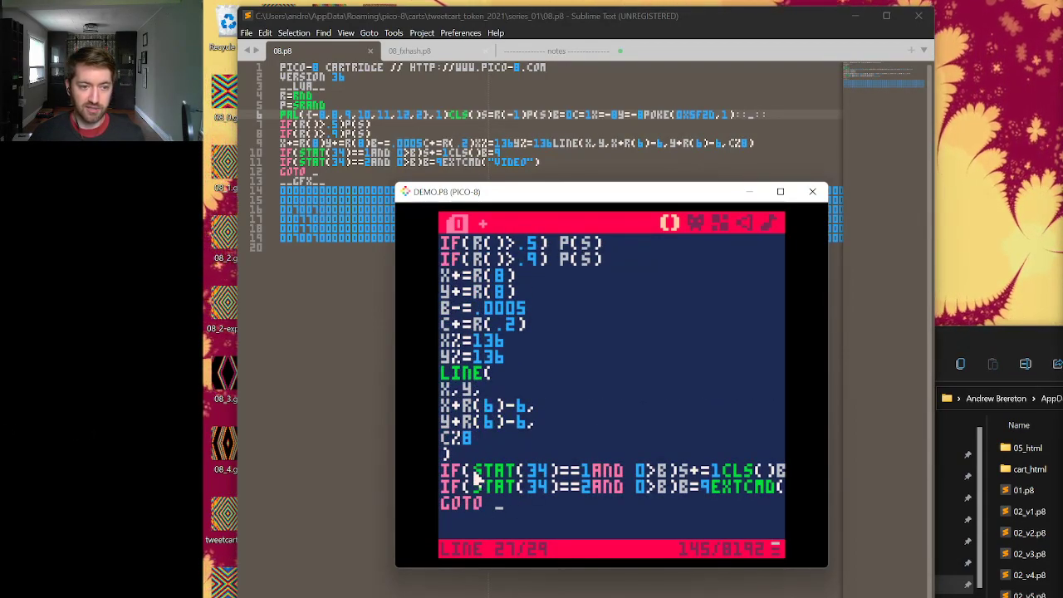
Select the poke(0x5f2d,1) line to read its token count in the status bar.
double_click(498, 471)
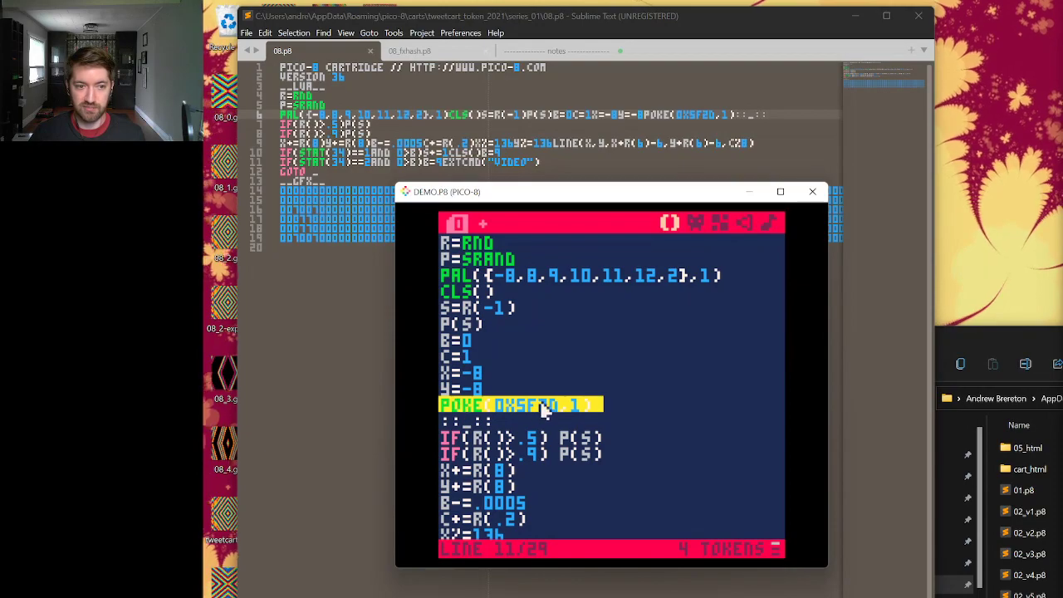
scroll("down", 3)
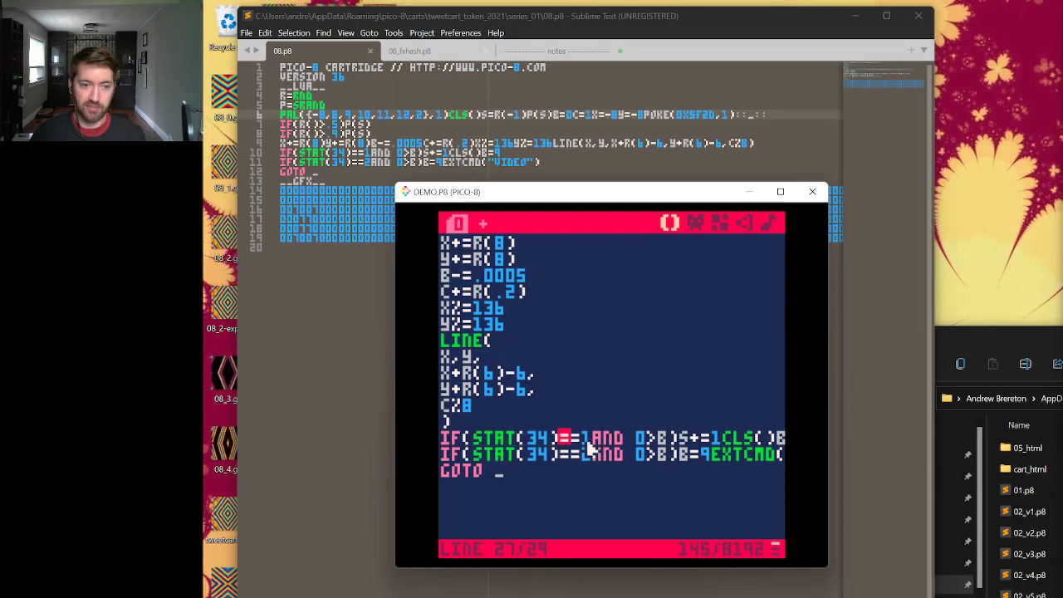
Join the spread-out statements so the code packs back into about ten dense lines.
double_click(532, 438)
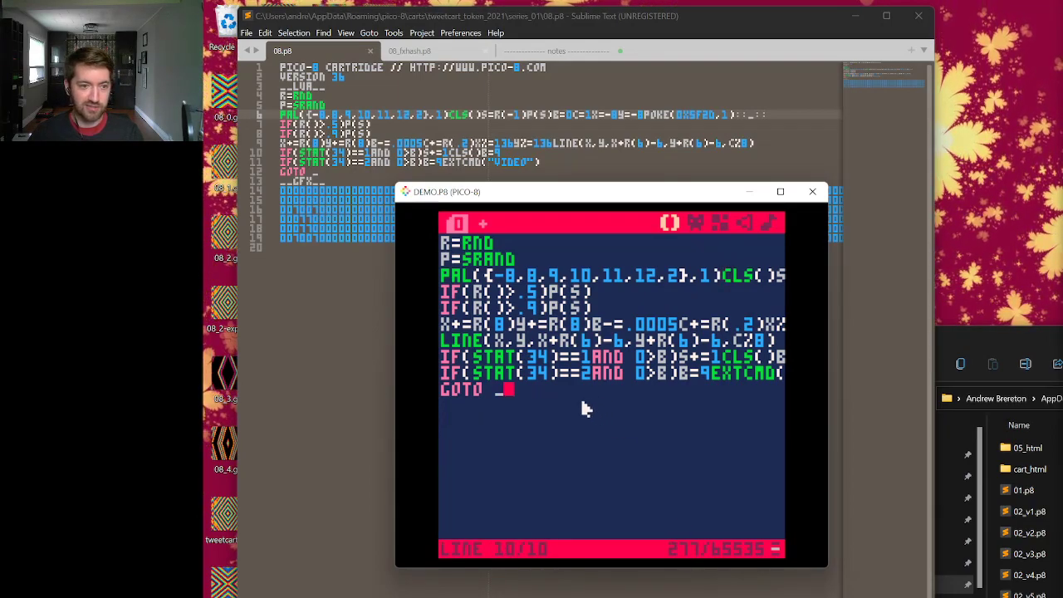
mouse_move(697, 375)
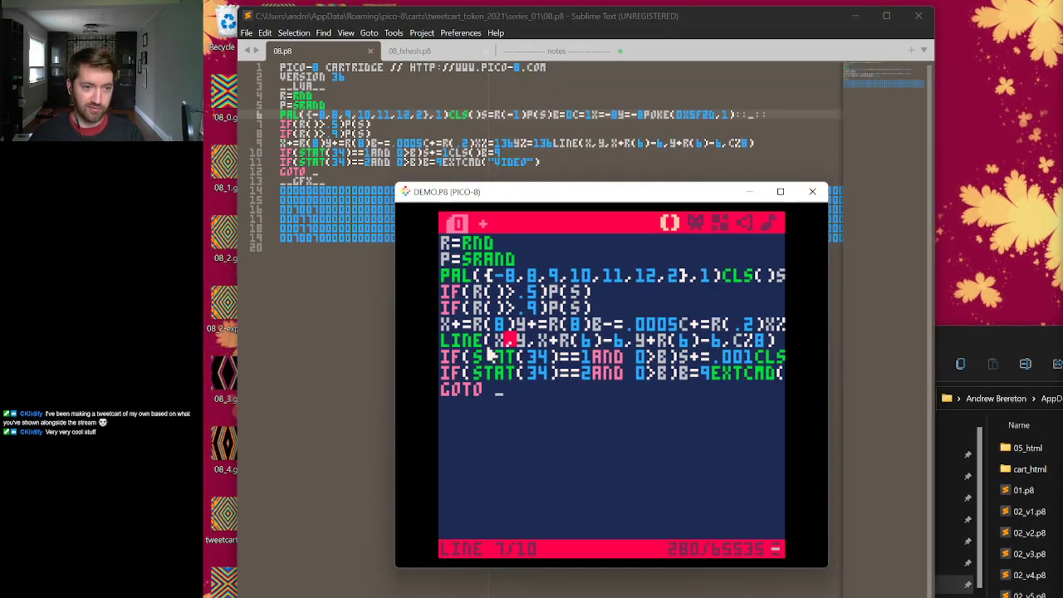
Begin replacing the LINE call with CIRC after the counter reaches 280 characters.
type("CIR")
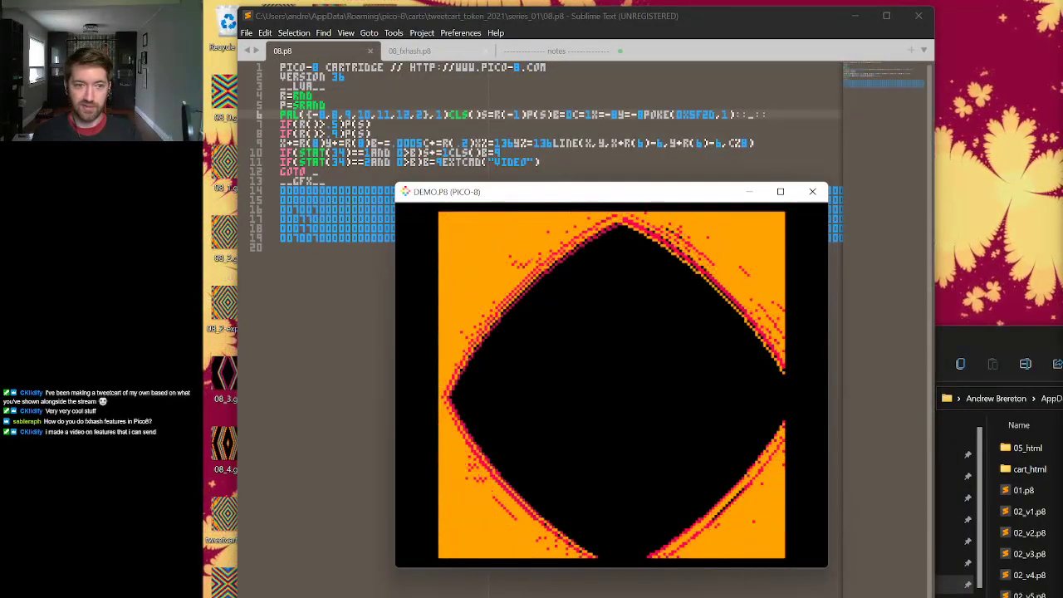
Stop the running big orange circle pattern.
key("escape")
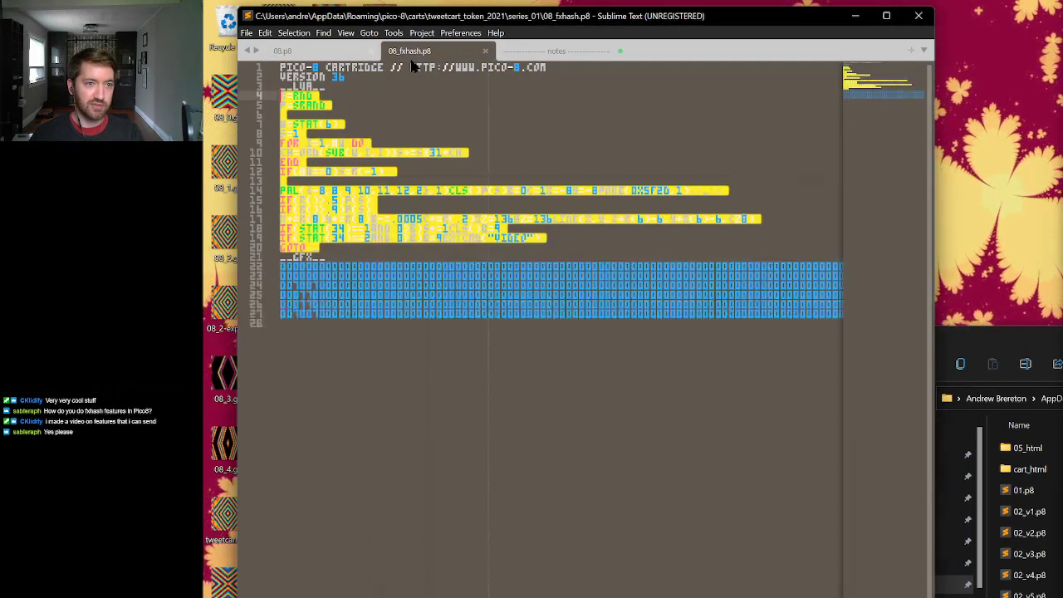
Run the loaded 08_fxhash.p8 cartridge in PICO-8.
type("run")
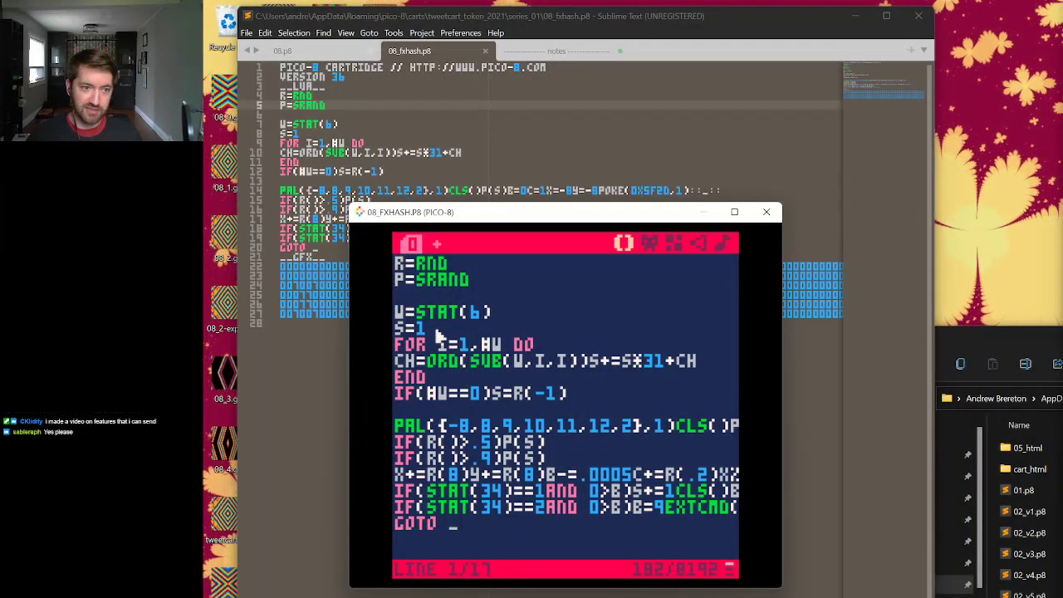
double_click(474, 312)
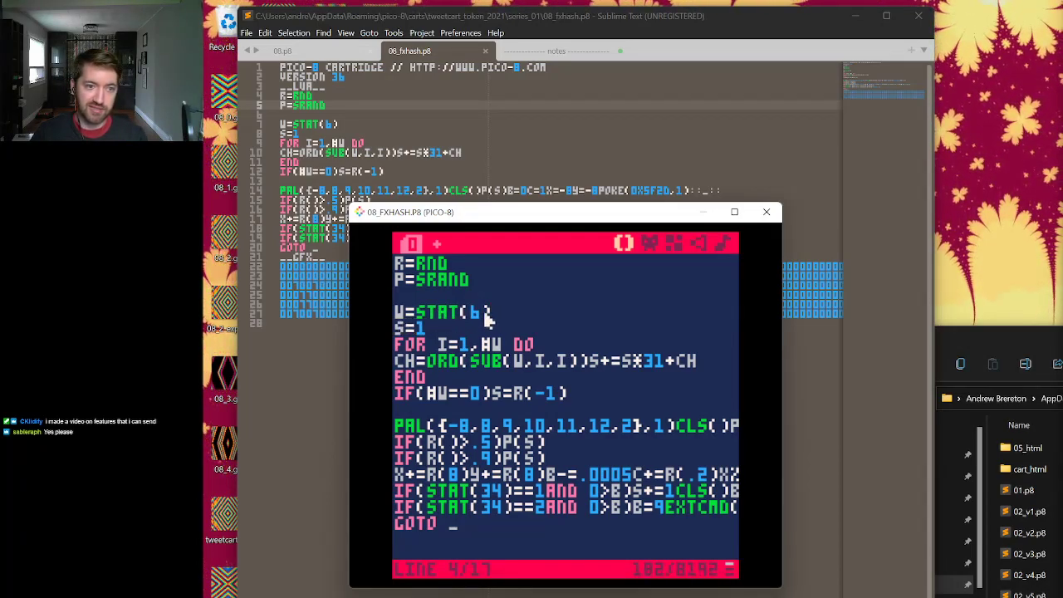
double_click(399, 312)
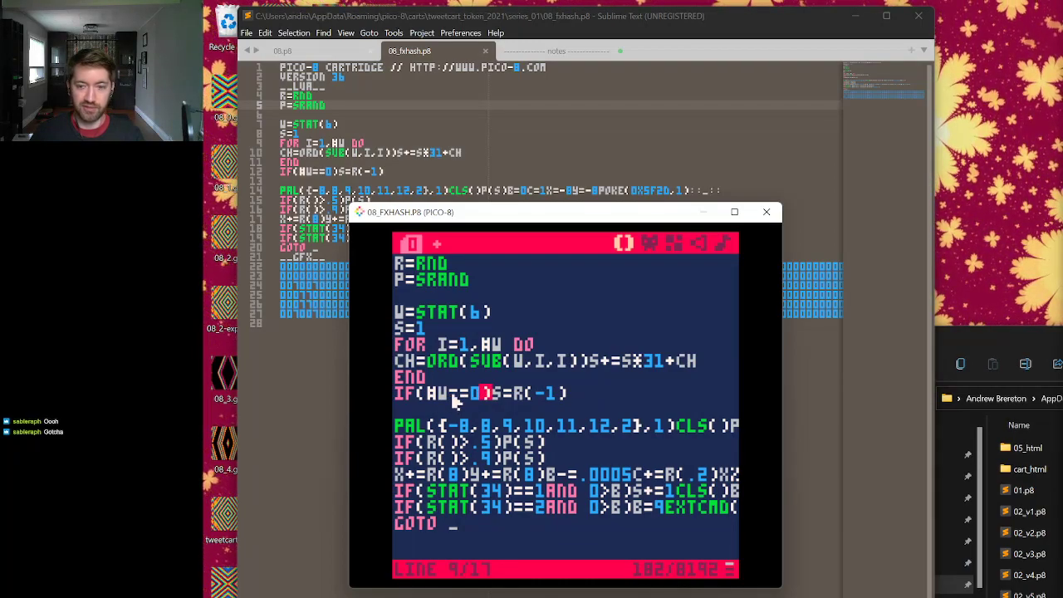
mouse_move(545, 401)
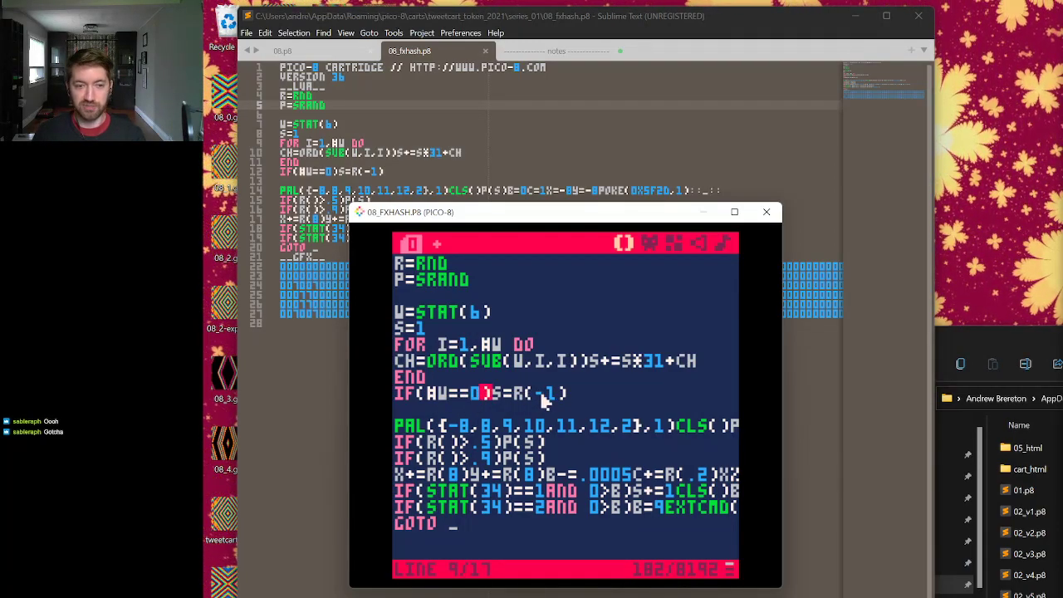